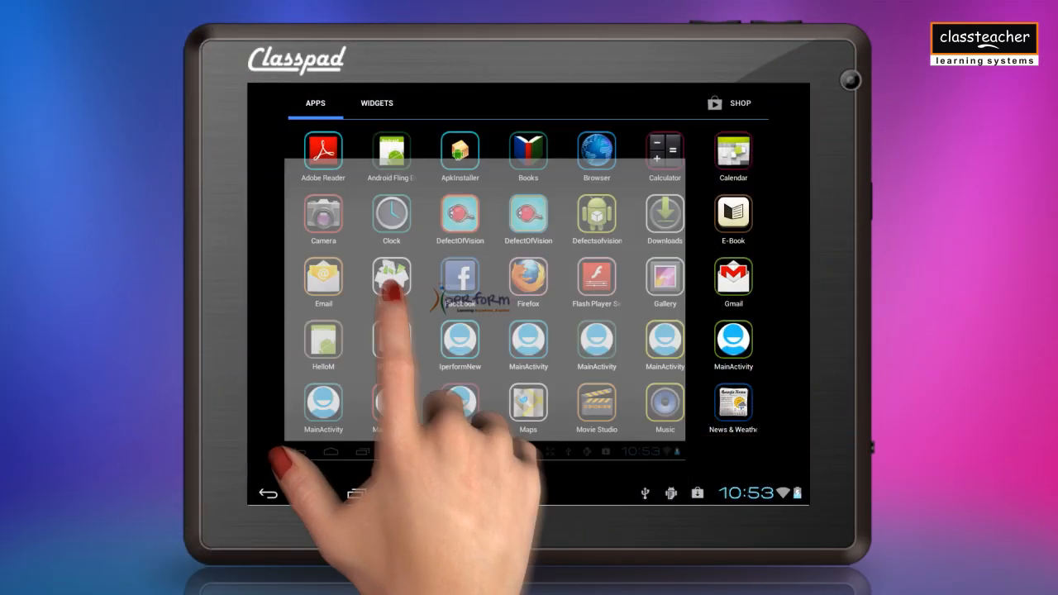
- Enter the password and sign in to reach the home dashboard
{"action": "type", "text": "4"}
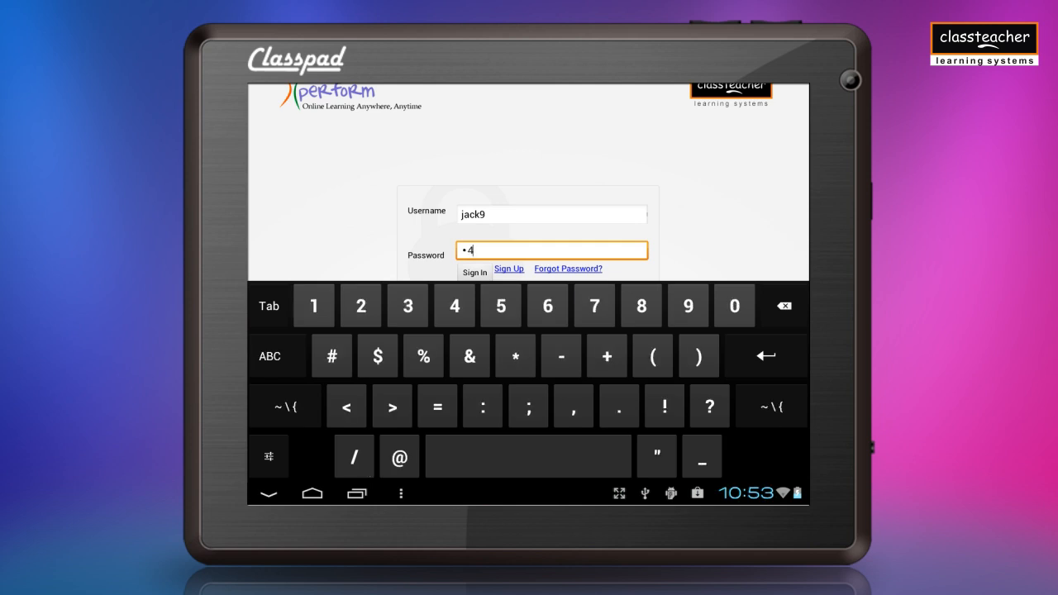
{"action": "left_click", "coordinate": [473, 271]}
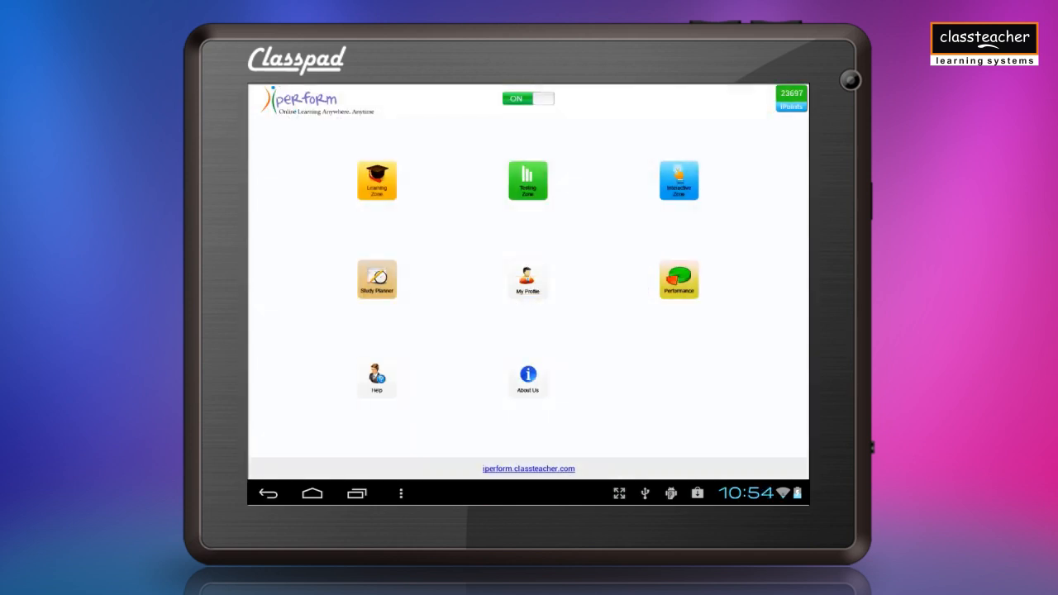
- From Learning Zone choose Science, the Light, Shadows and Reflections chapter, and play its simulation
{"action": "left_click", "coordinate": [377, 180]}
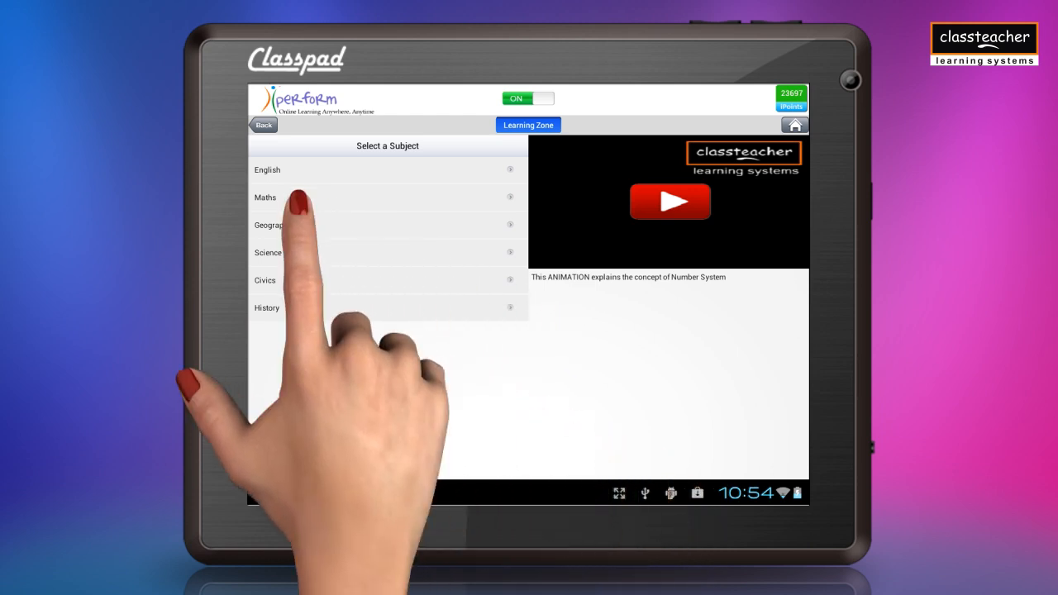
{"action": "left_click", "coordinate": [268, 252]}
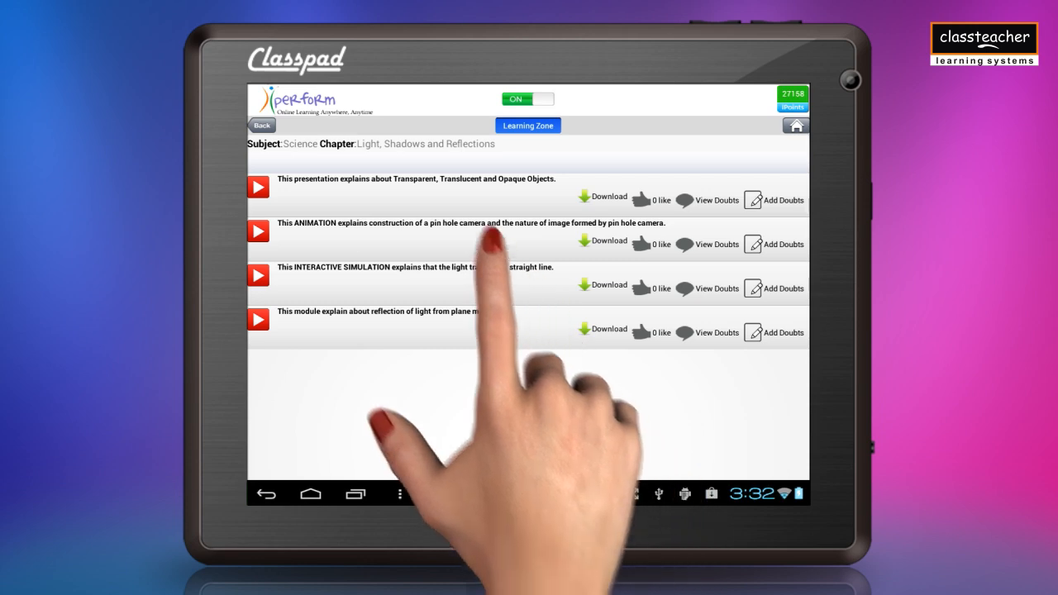
{"action": "left_click", "coordinate": [258, 232]}
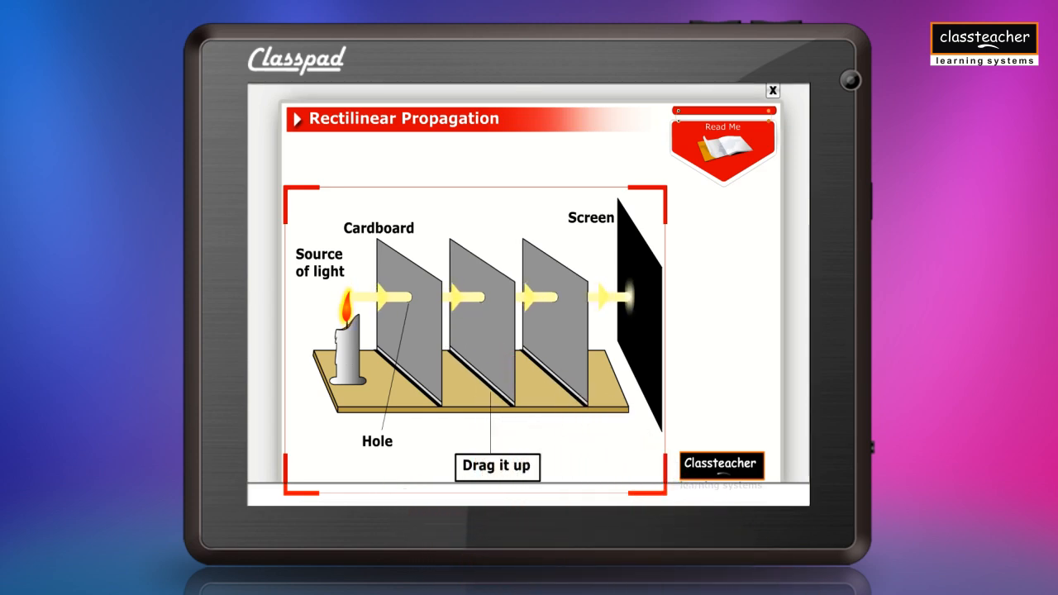
- Close the simulation, back out of Science and browse History > In the Earliest Cities
{"action": "left_click", "coordinate": [773, 89]}
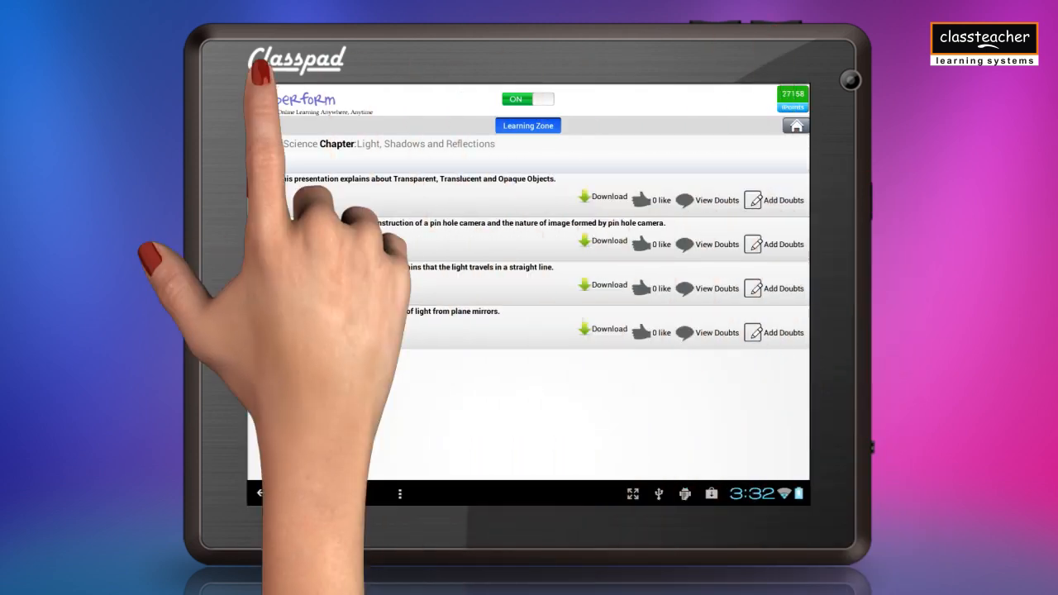
{"action": "left_click", "coordinate": [261, 125]}
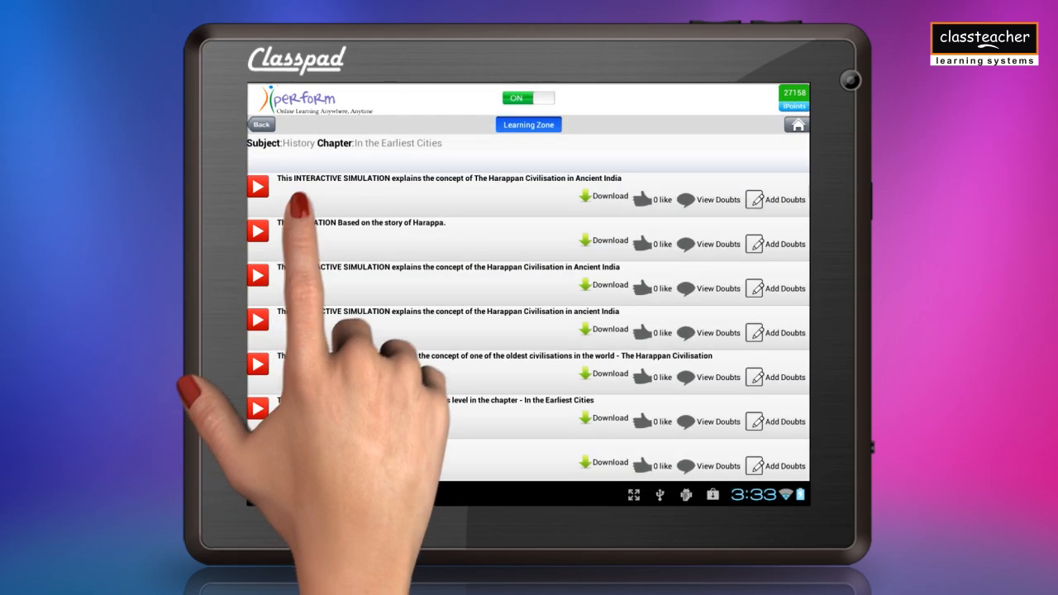
{"action": "left_click", "coordinate": [258, 185]}
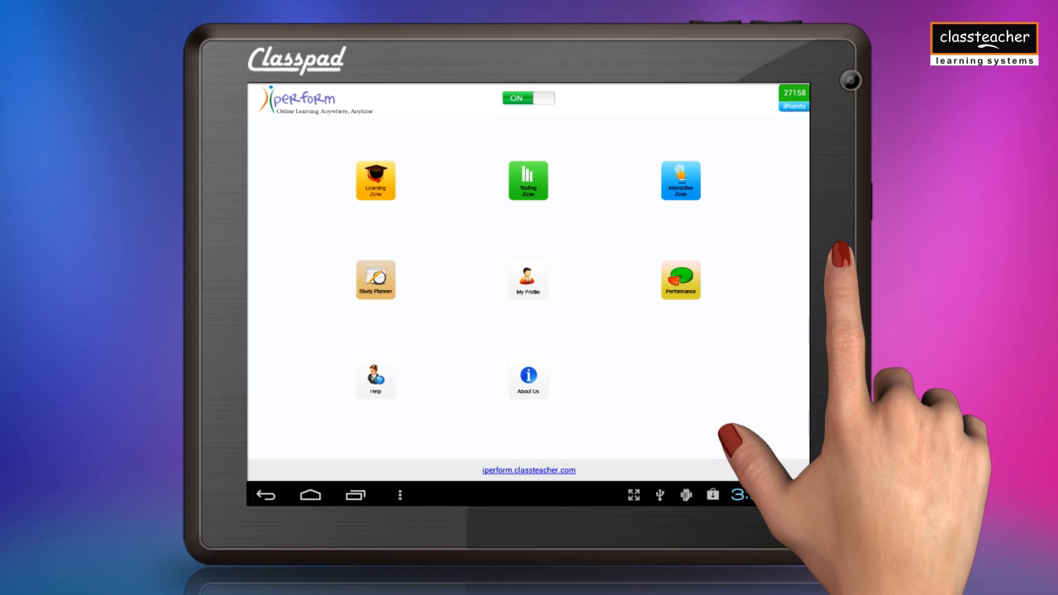
- From Testing Zone choose English, Articles and Determiners in Exercise mode, and start the test
{"action": "left_click", "coordinate": [528, 180]}
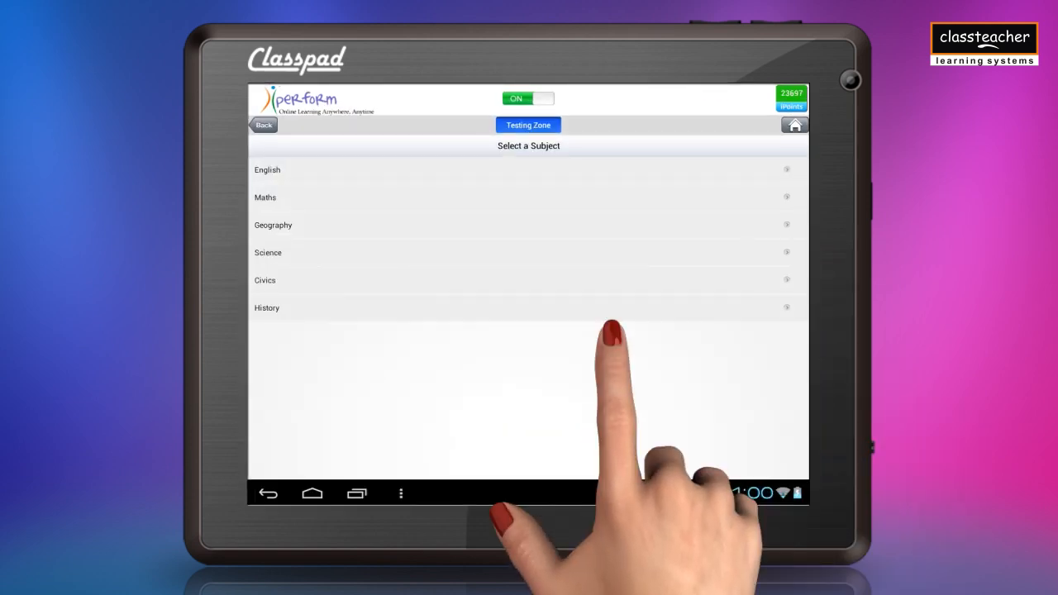
{"action": "left_click", "coordinate": [268, 169]}
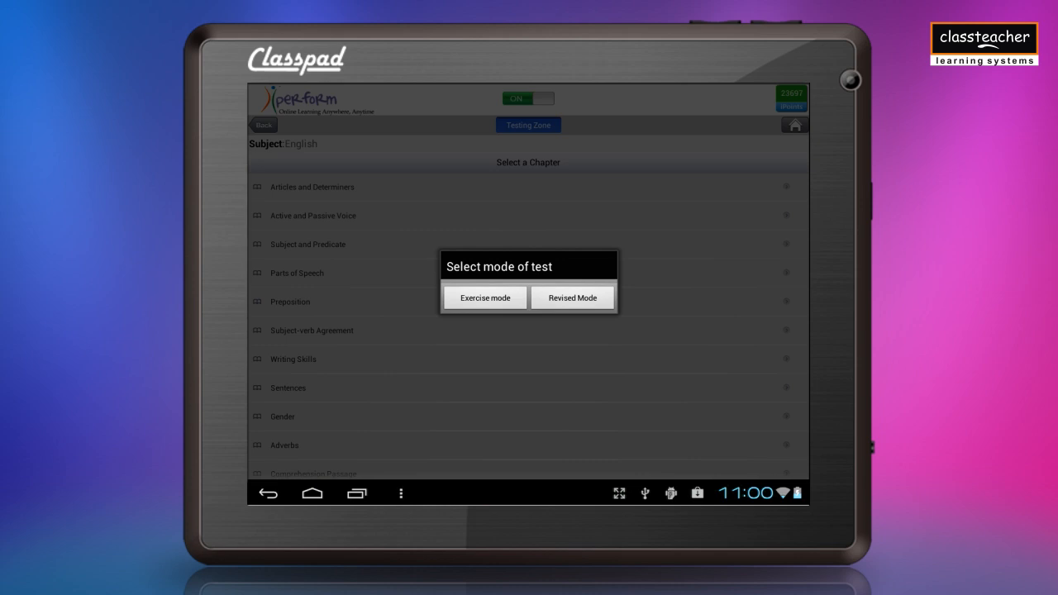
{"action": "left_click", "coordinate": [485, 298]}
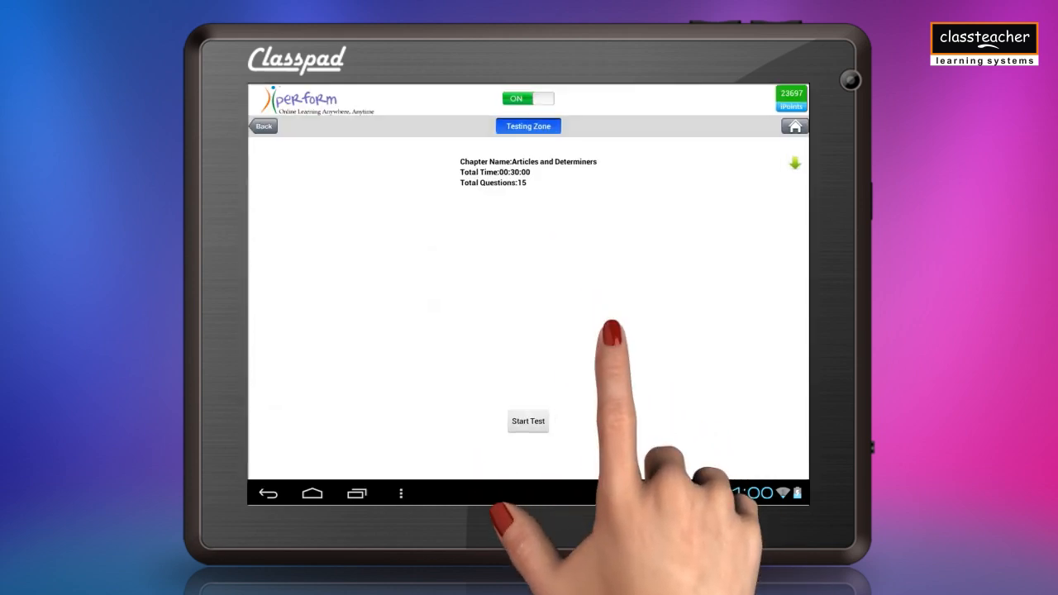
{"action": "left_click", "coordinate": [528, 422]}
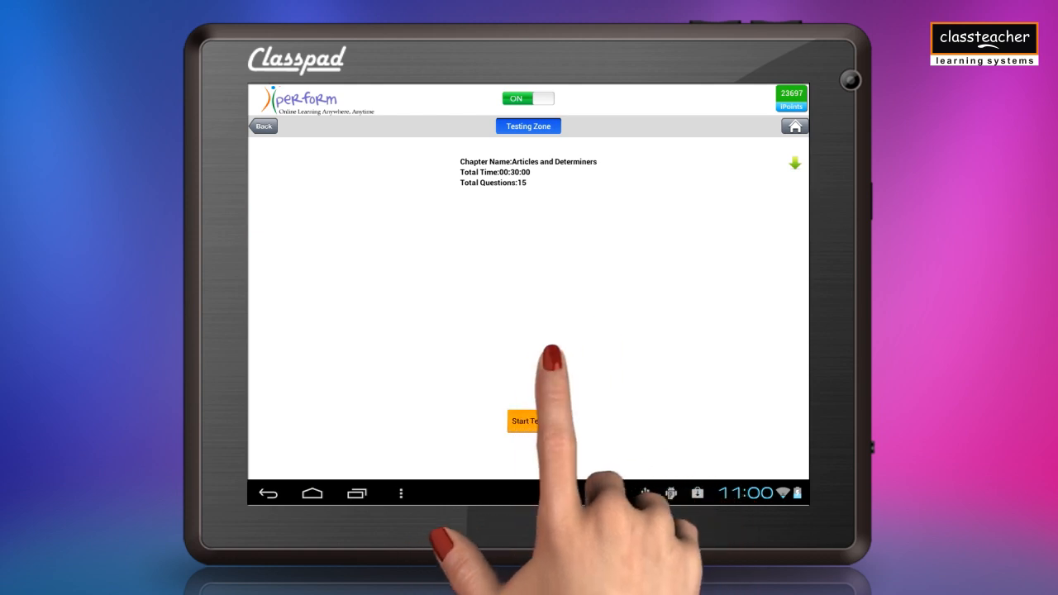
- Answer the questions through question 15 and submit the test for a 73.33% score
{"action": "left_click", "coordinate": [522, 422]}
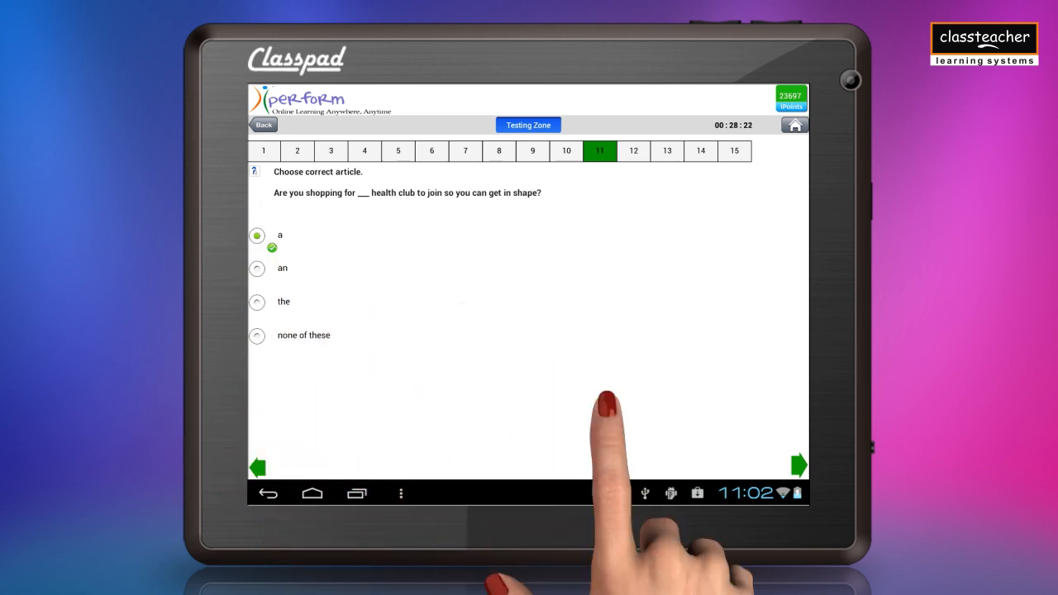
{"action": "left_click", "coordinate": [797, 464]}
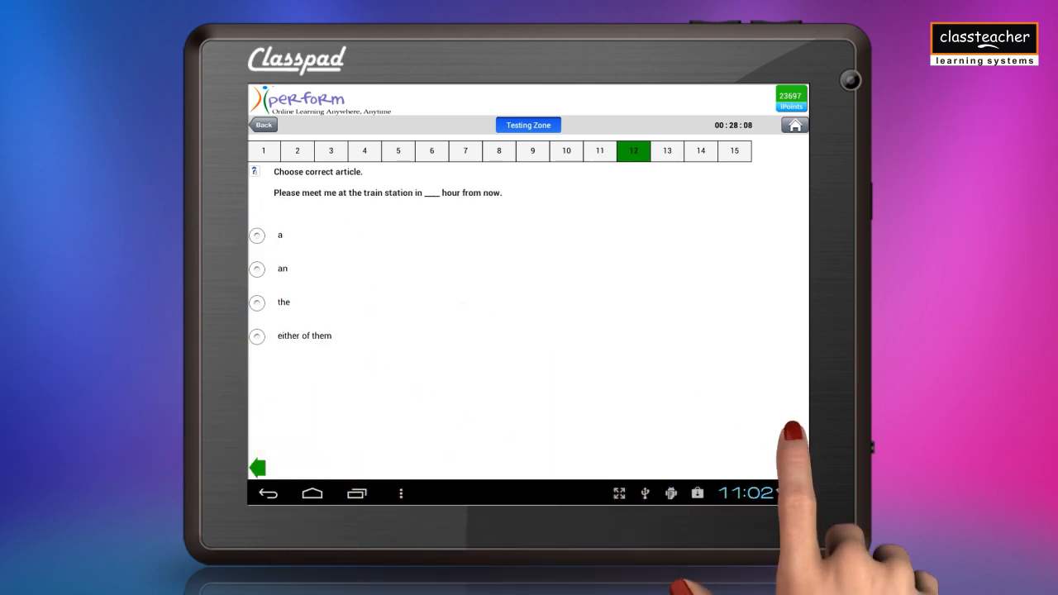
{"action": "left_click", "coordinate": [735, 150]}
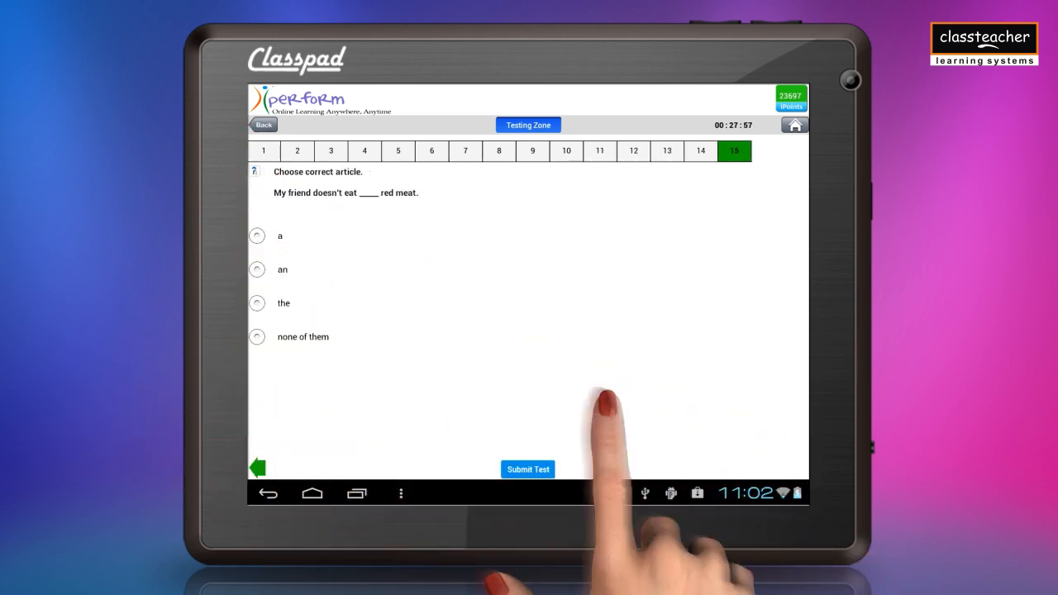
{"action": "left_click", "coordinate": [528, 470]}
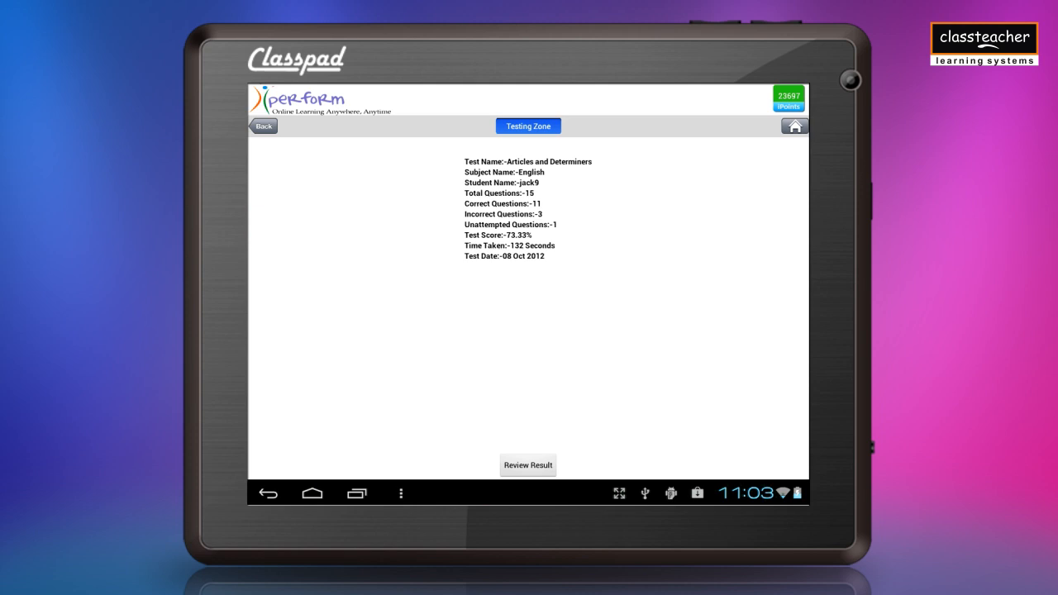
- Review the result pie chart, then go to Doubts Zone and answer the butter-from-milk doubt
{"action": "left_click", "coordinate": [528, 465]}
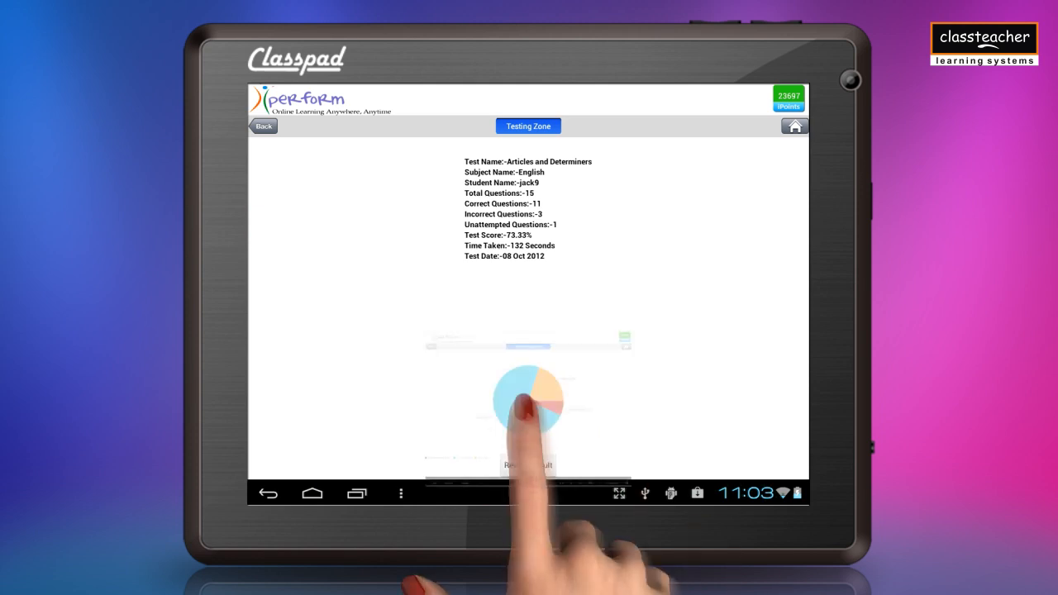
{"action": "left_click", "coordinate": [530, 402]}
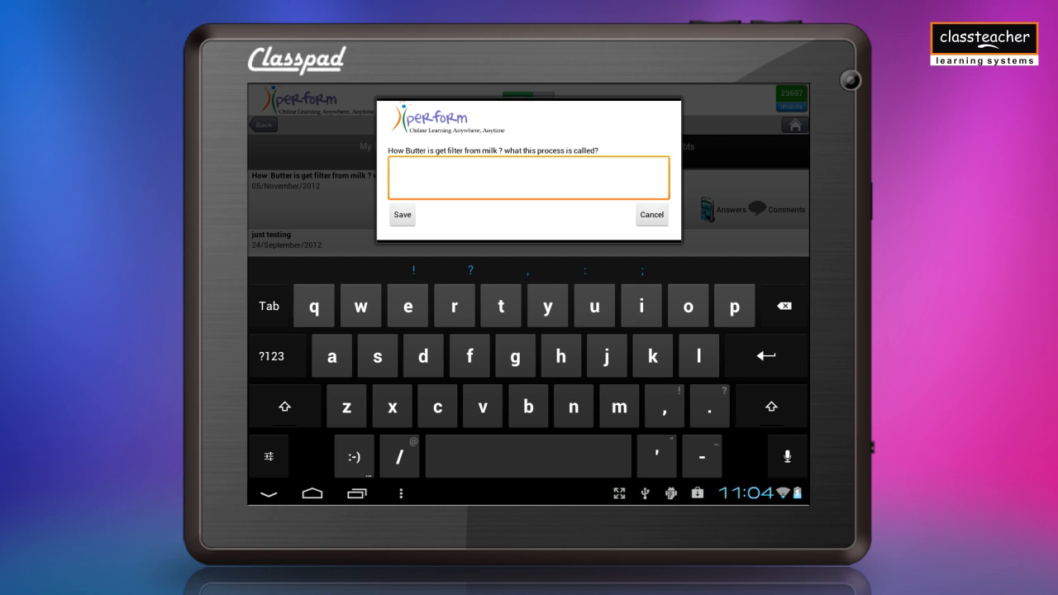
- Enter 'titration' as the answer and save it
{"action": "type", "text": "titration"}
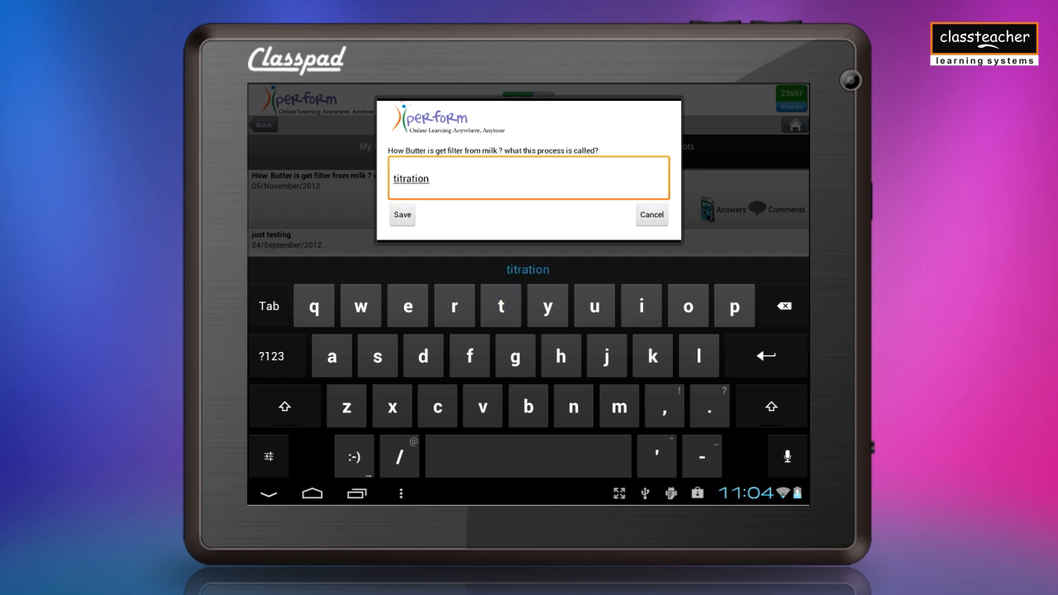
{"action": "left_click", "coordinate": [402, 215]}
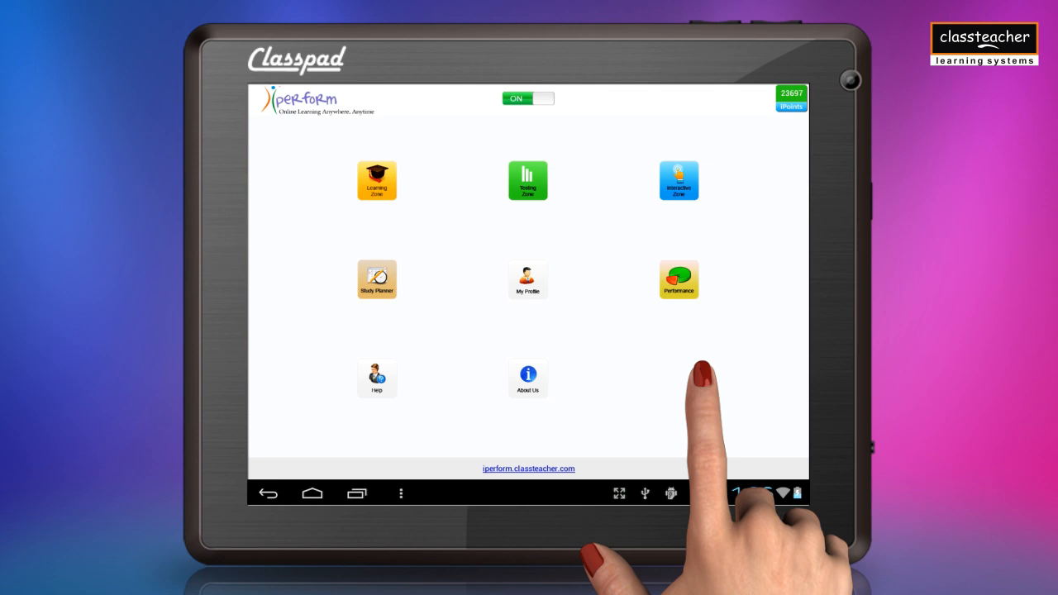
{"action": "left_click", "coordinate": [528, 277]}
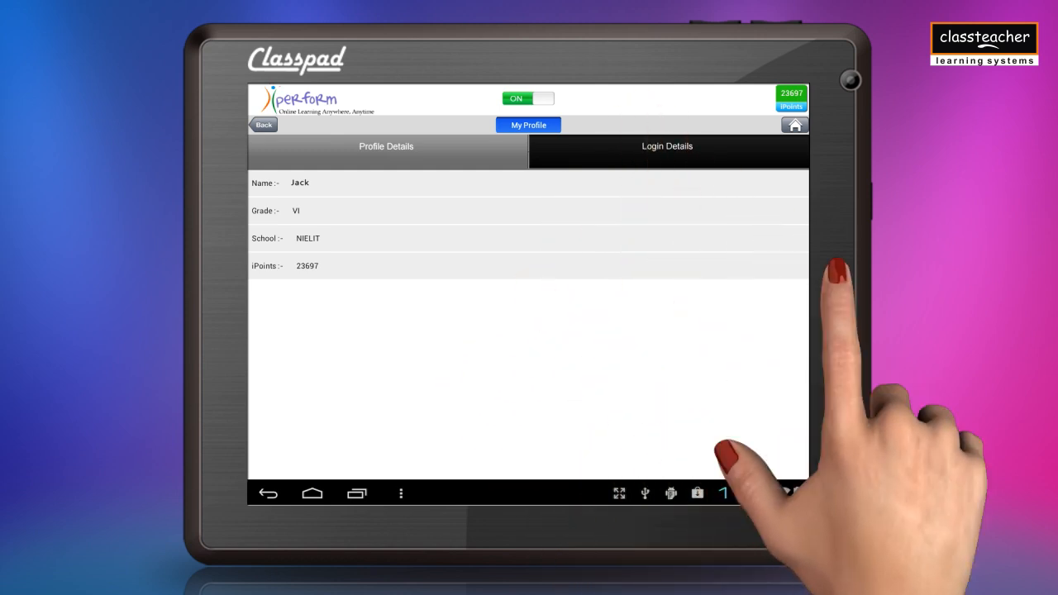
{"action": "left_click", "coordinate": [668, 145]}
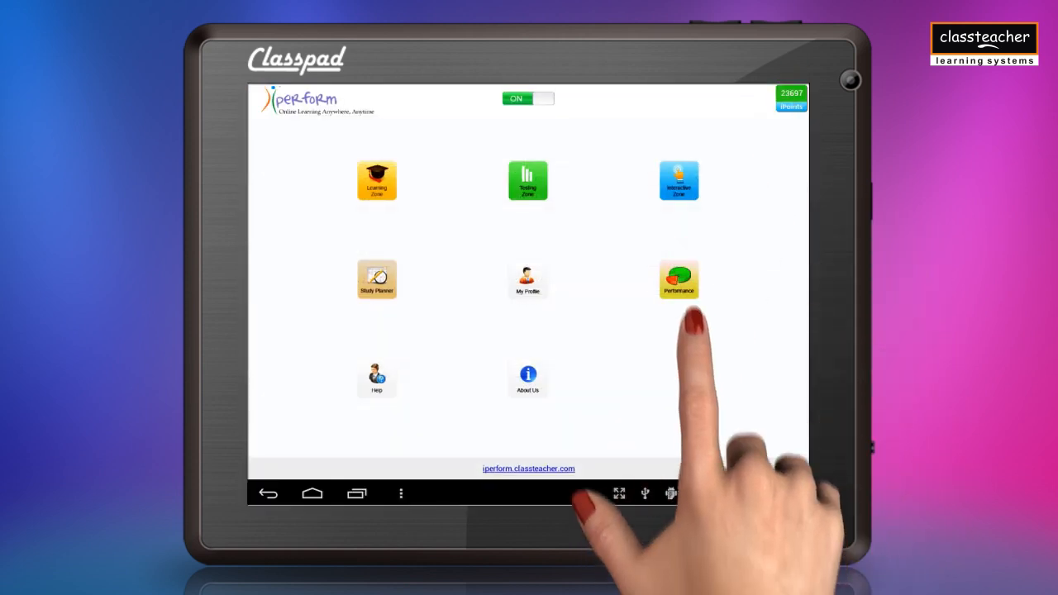
{"action": "left_click", "coordinate": [678, 278]}
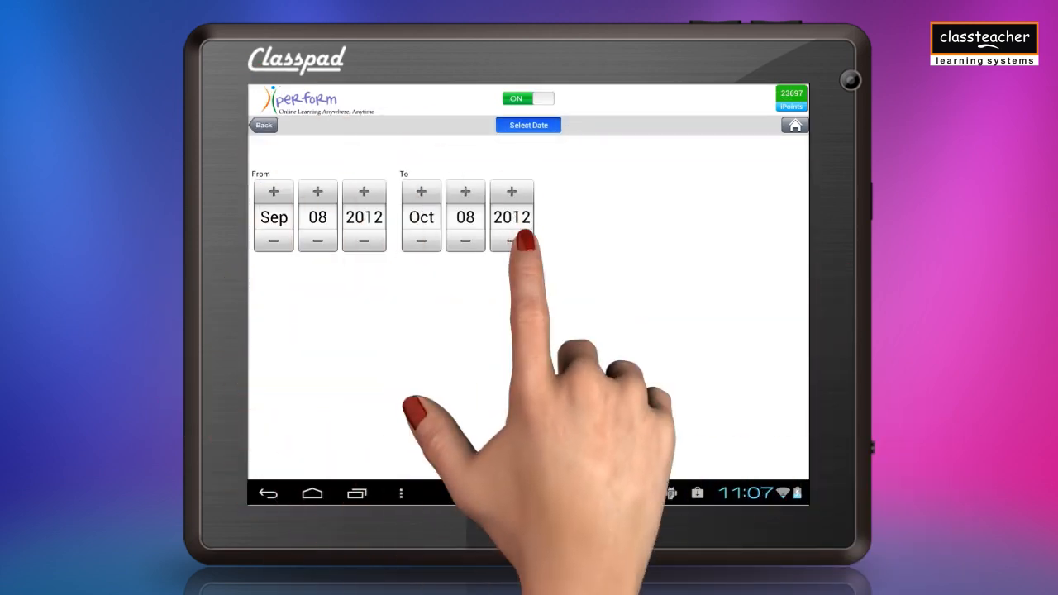
{"action": "left_click", "coordinate": [529, 126]}
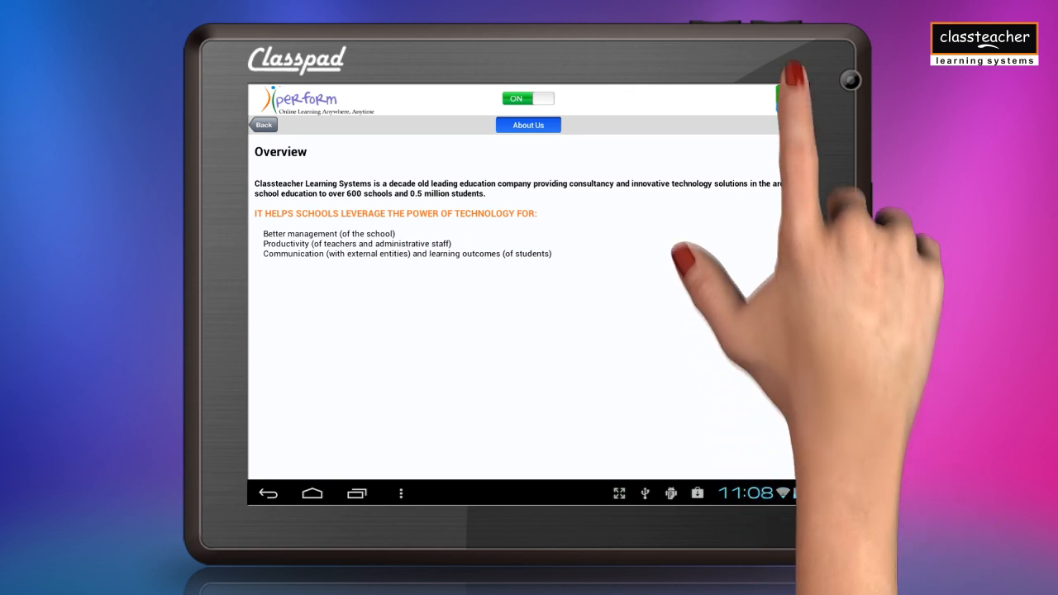
{"action": "left_click", "coordinate": [263, 125]}
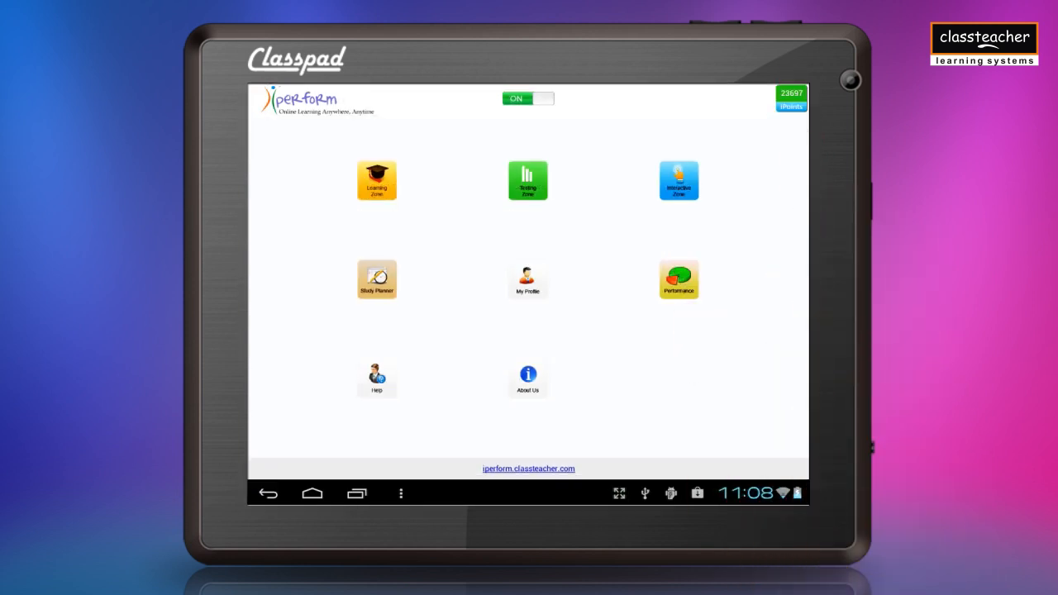